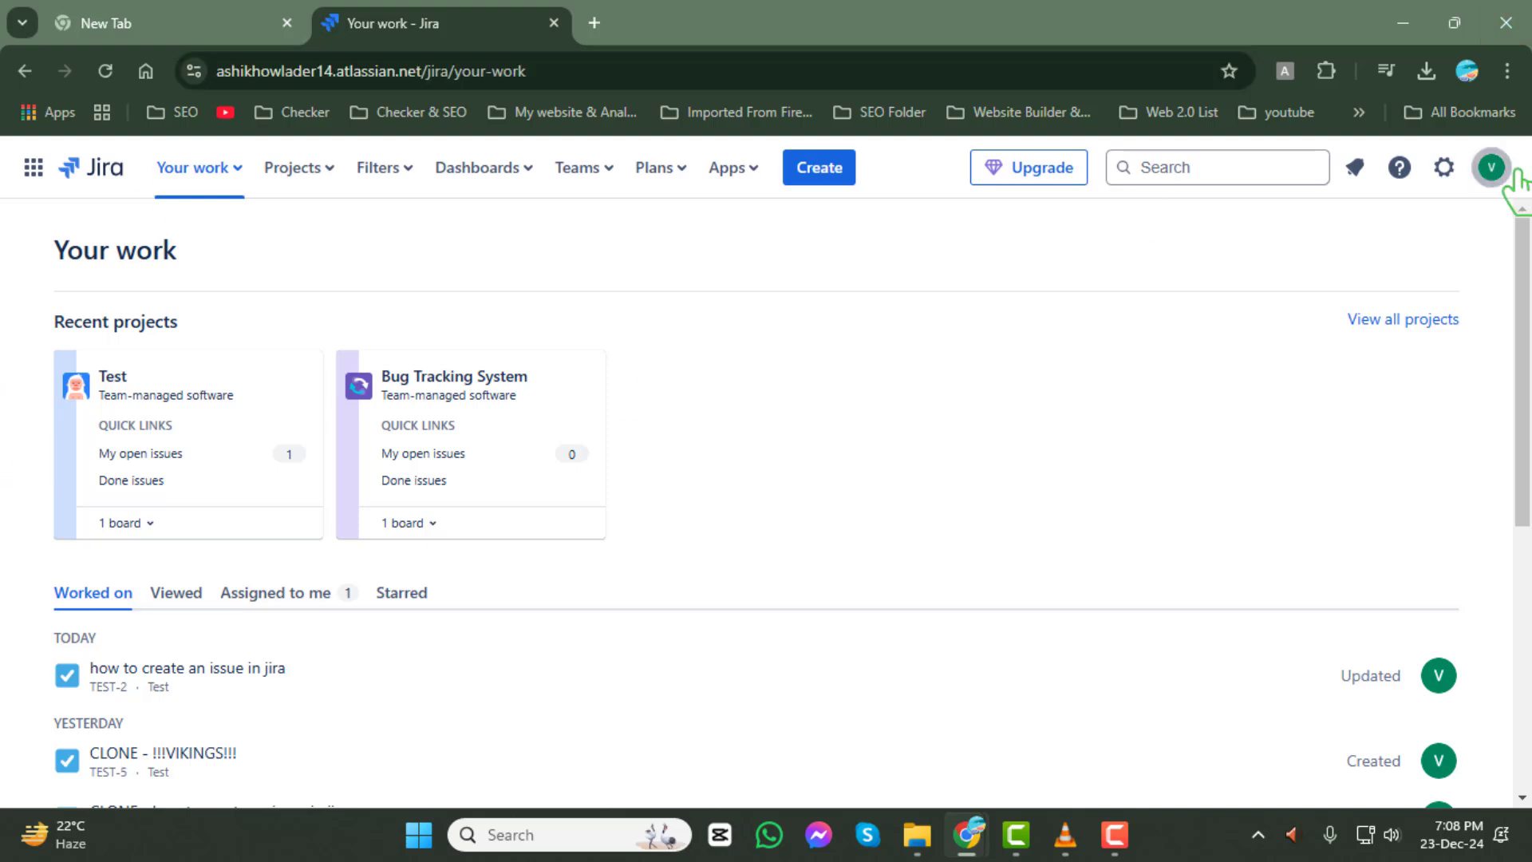
mouse_move(1065, 354)
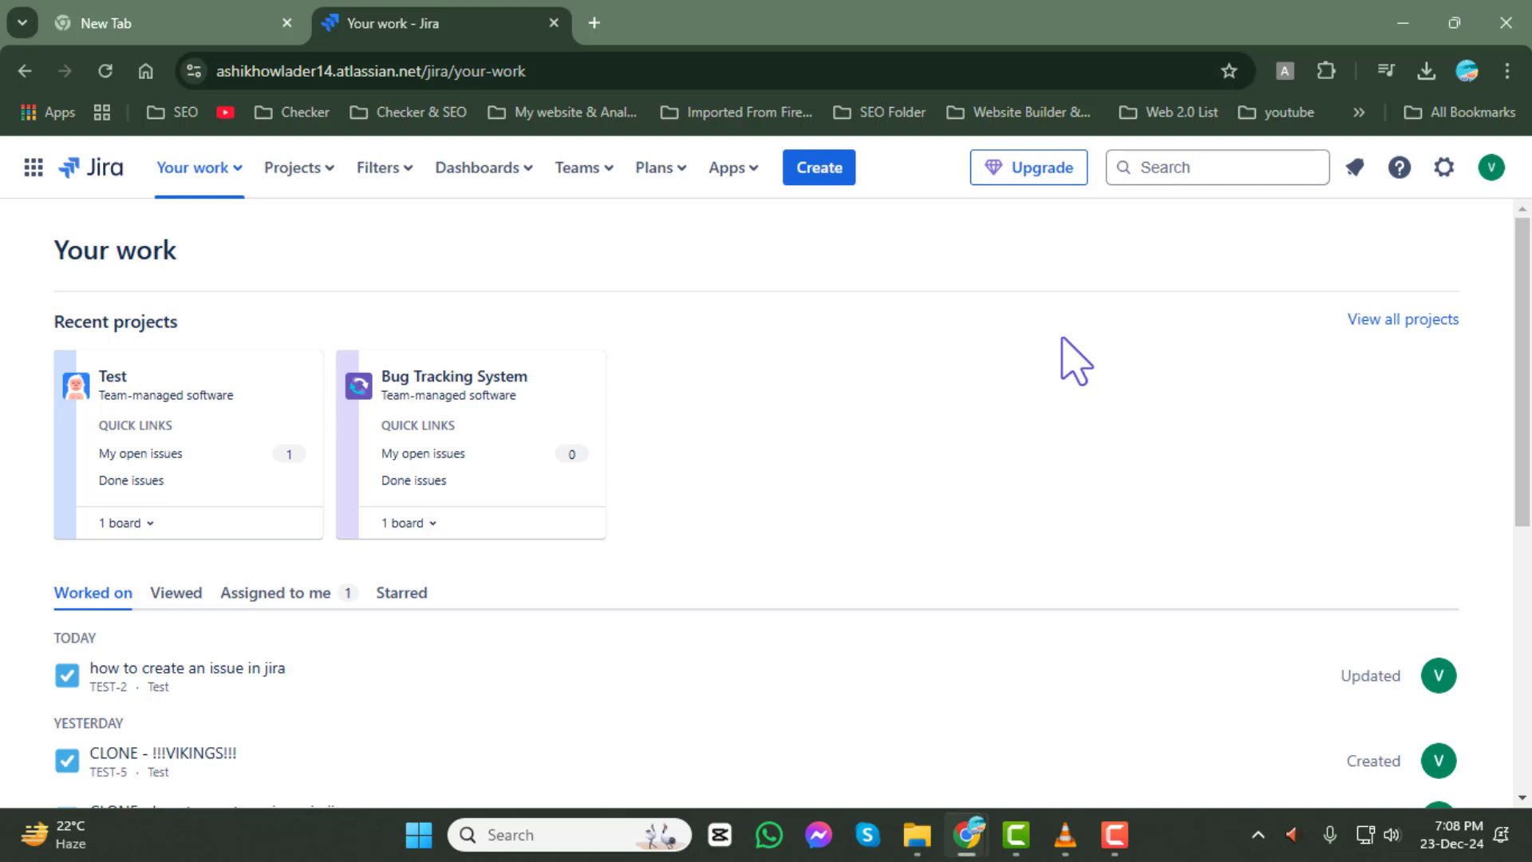
mouse_move(297, 168)
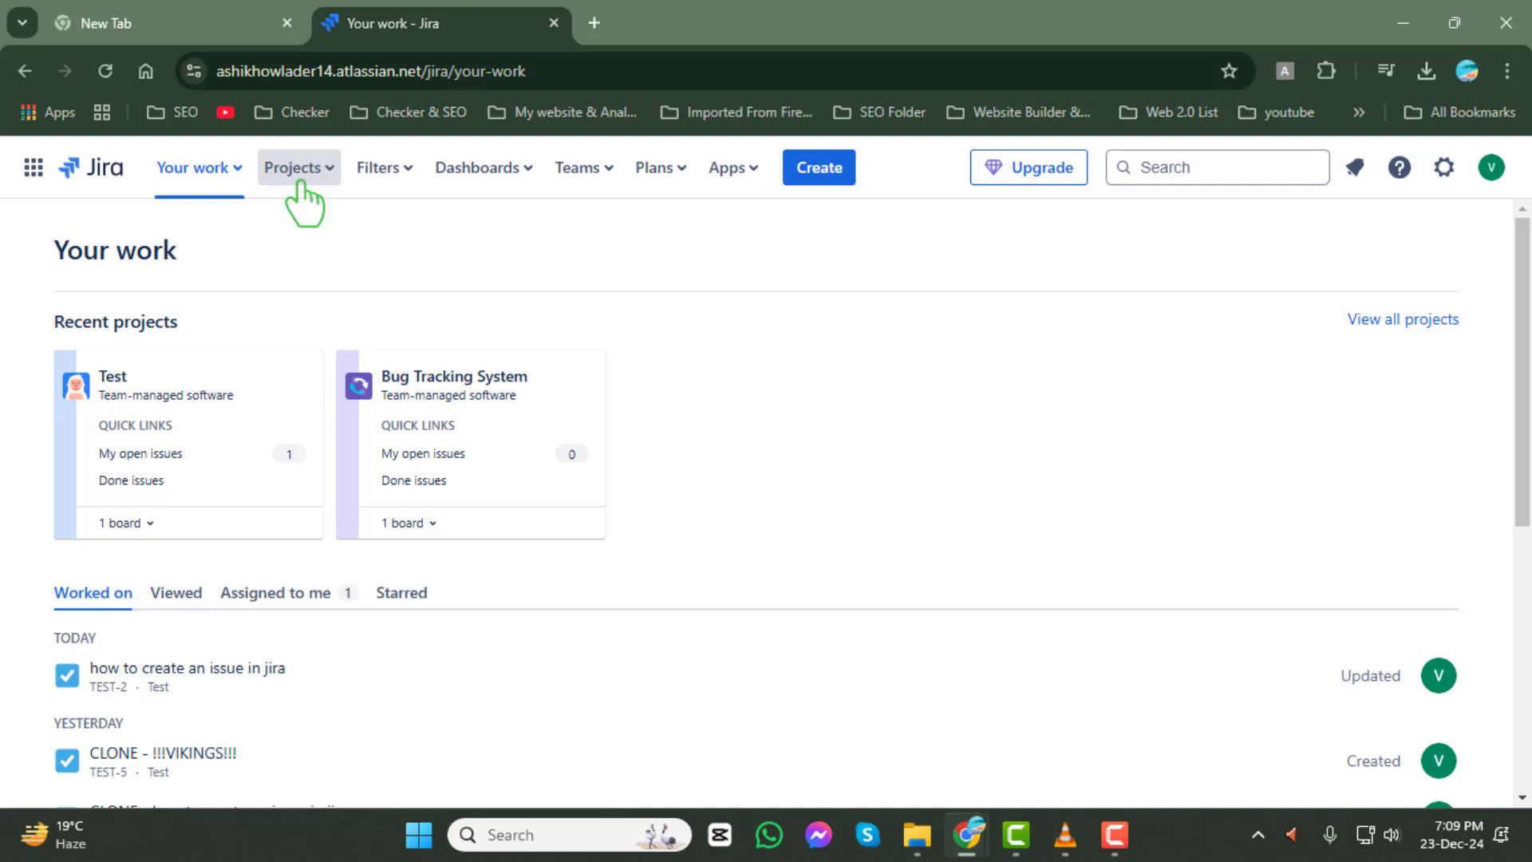
Step: Show the recent projects list from the Projects dropdown in the top navigation
click(299, 167)
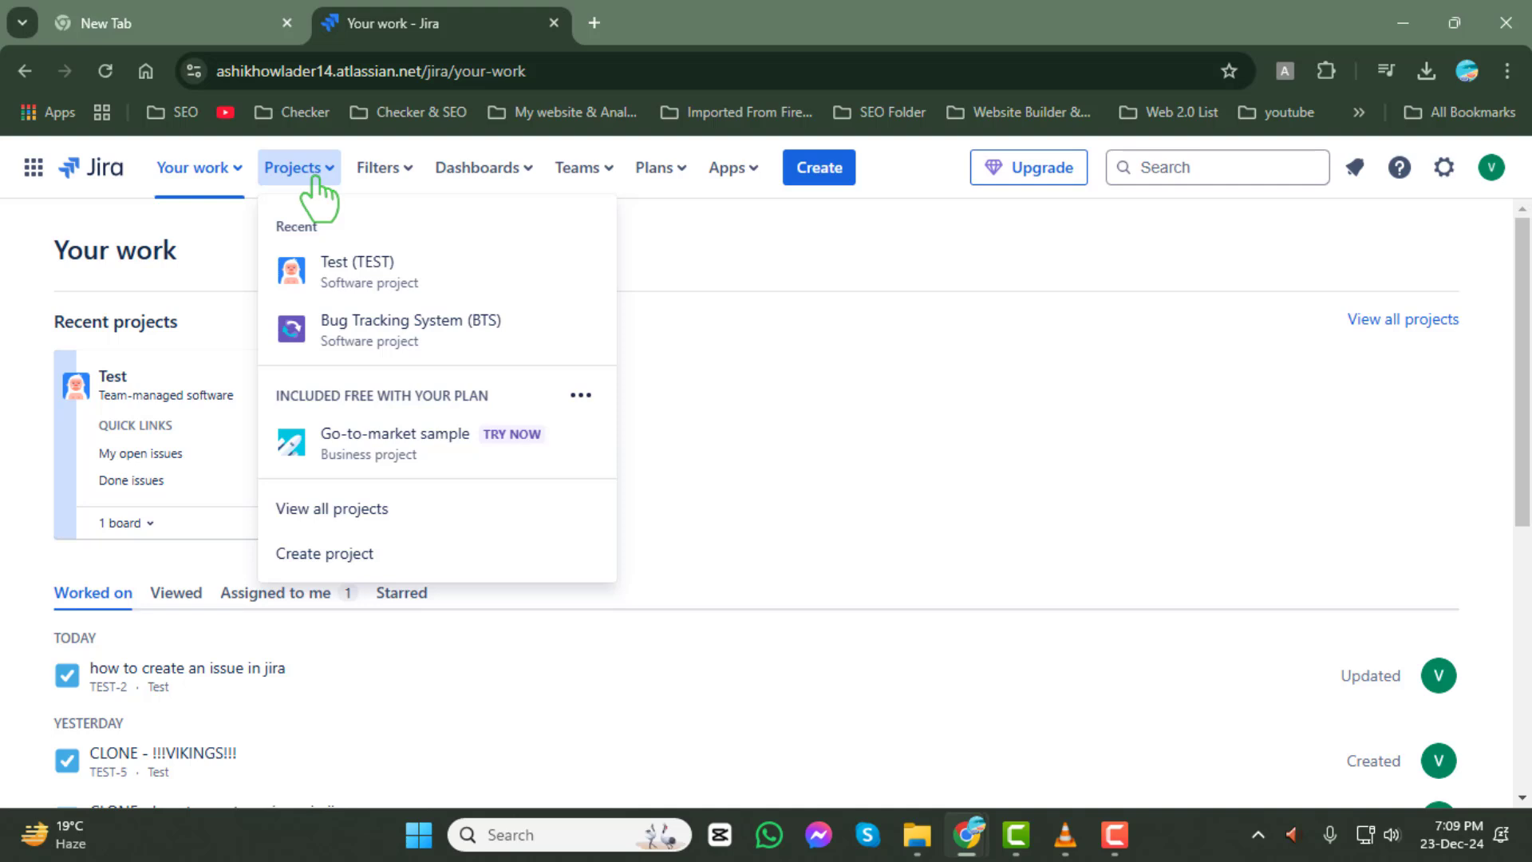
mouse_move(1143, 494)
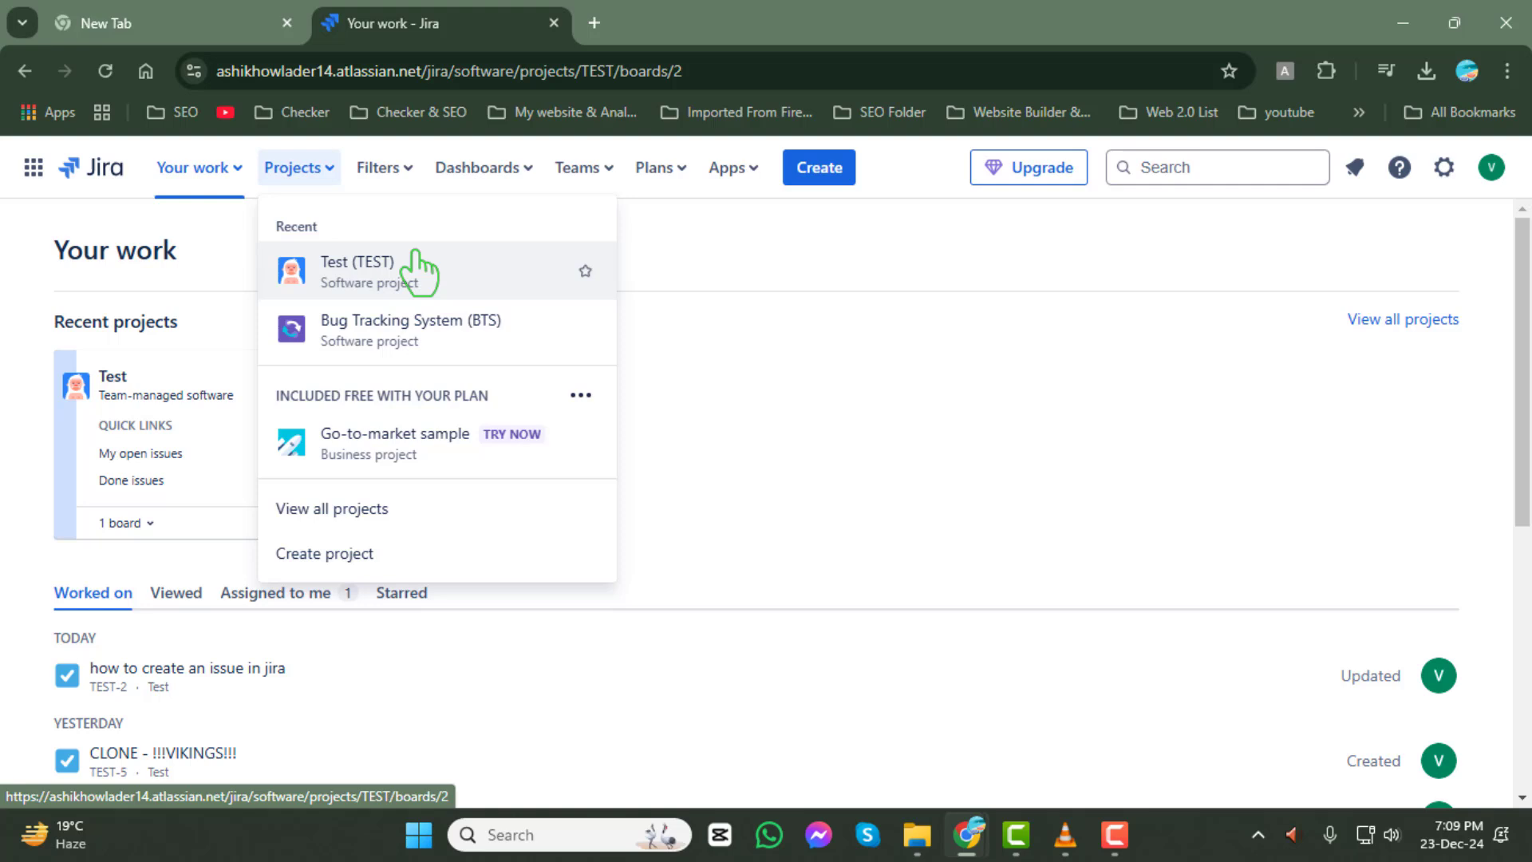
Step: Open the Test (TEST) project's board from the Recent projects list
click(360, 269)
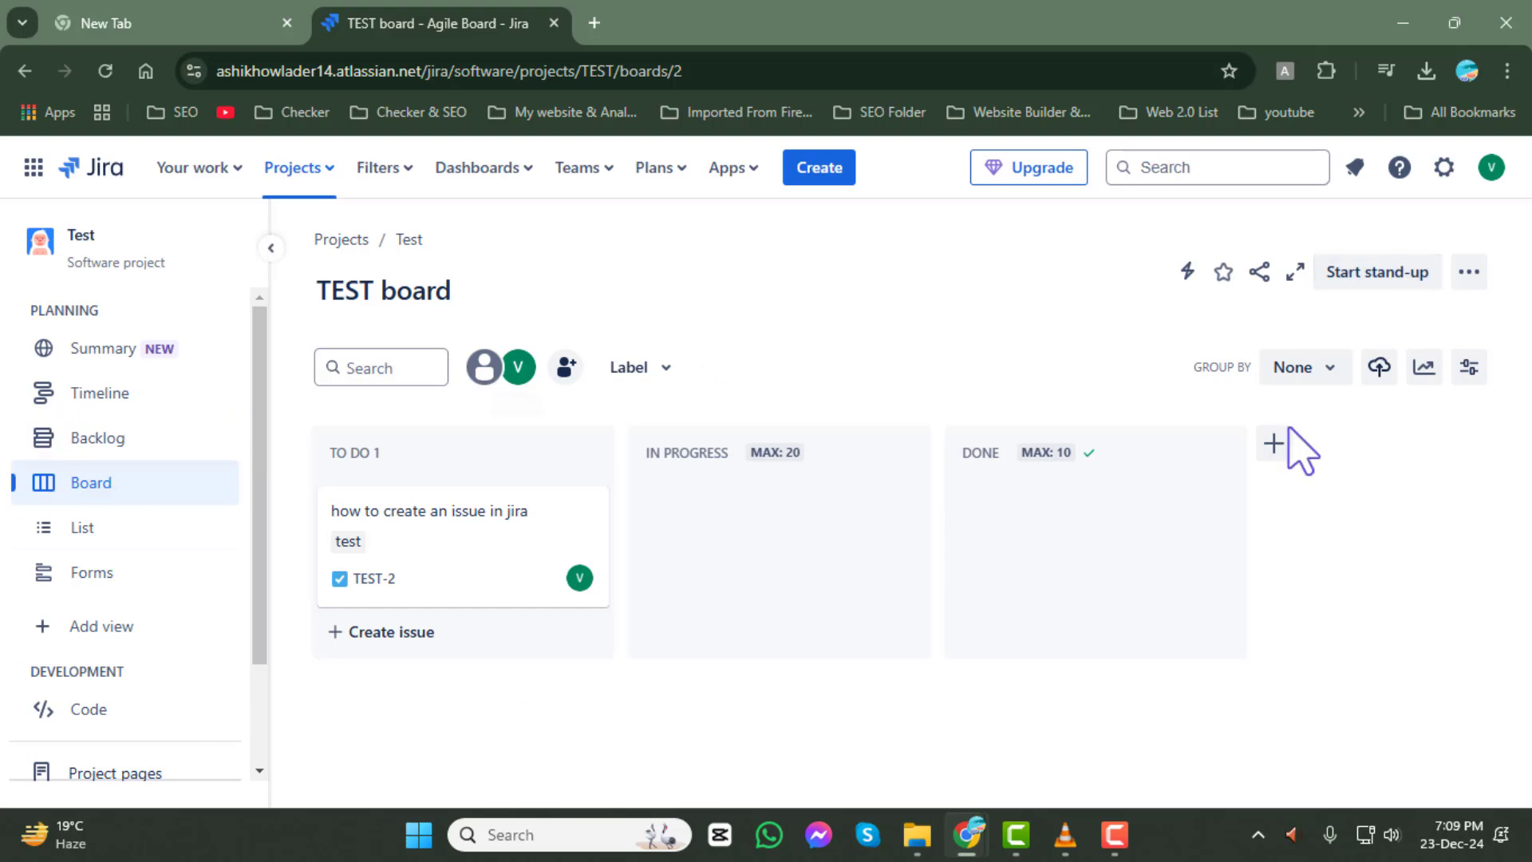
Step: Start a stand-up on the TEST board and run its two-minute countdown timer
click(1376, 272)
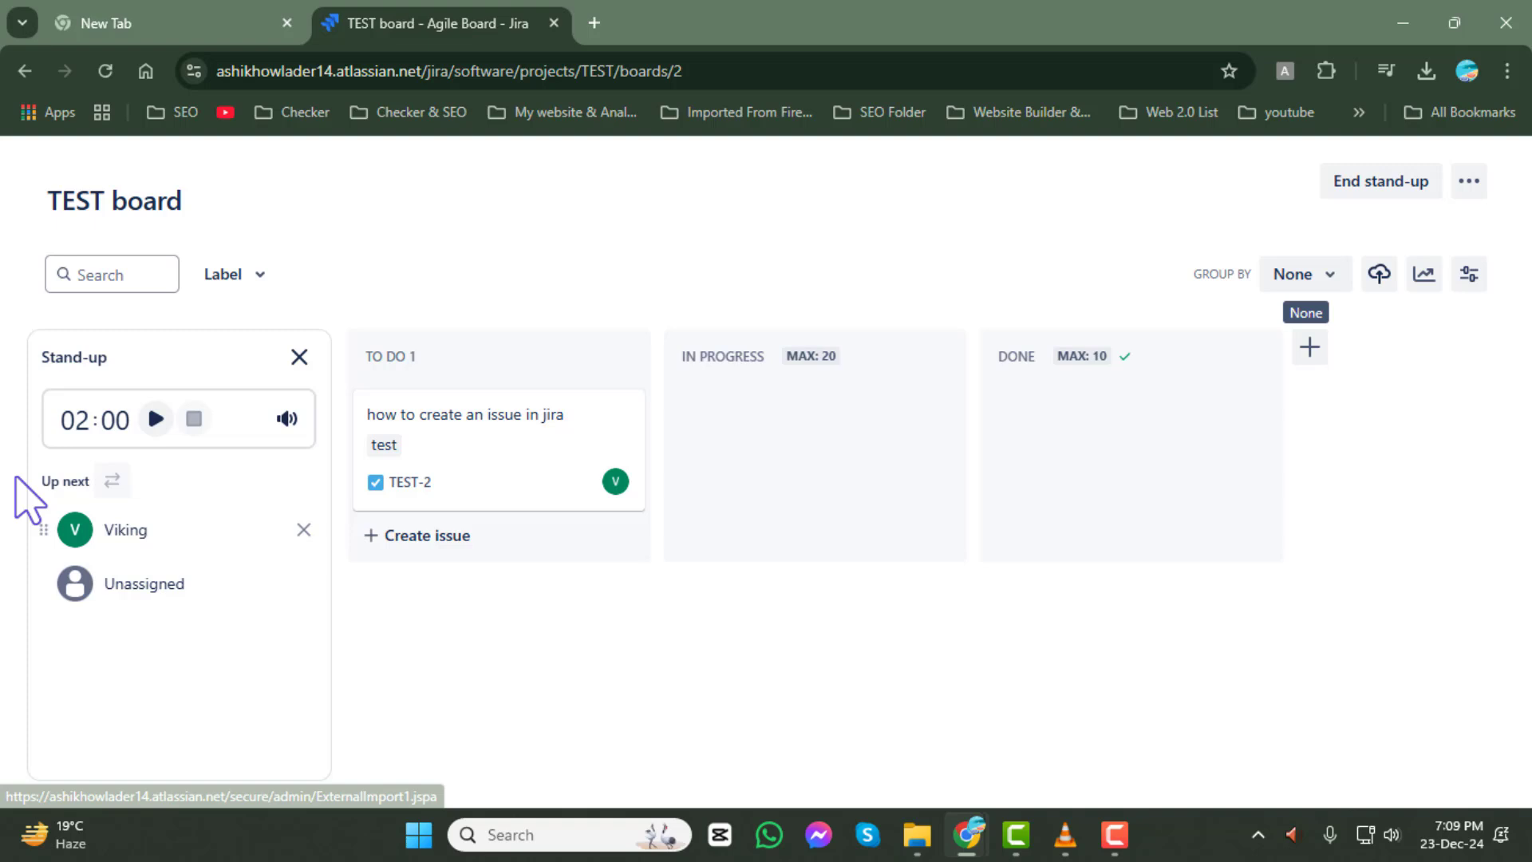
mouse_move(98, 422)
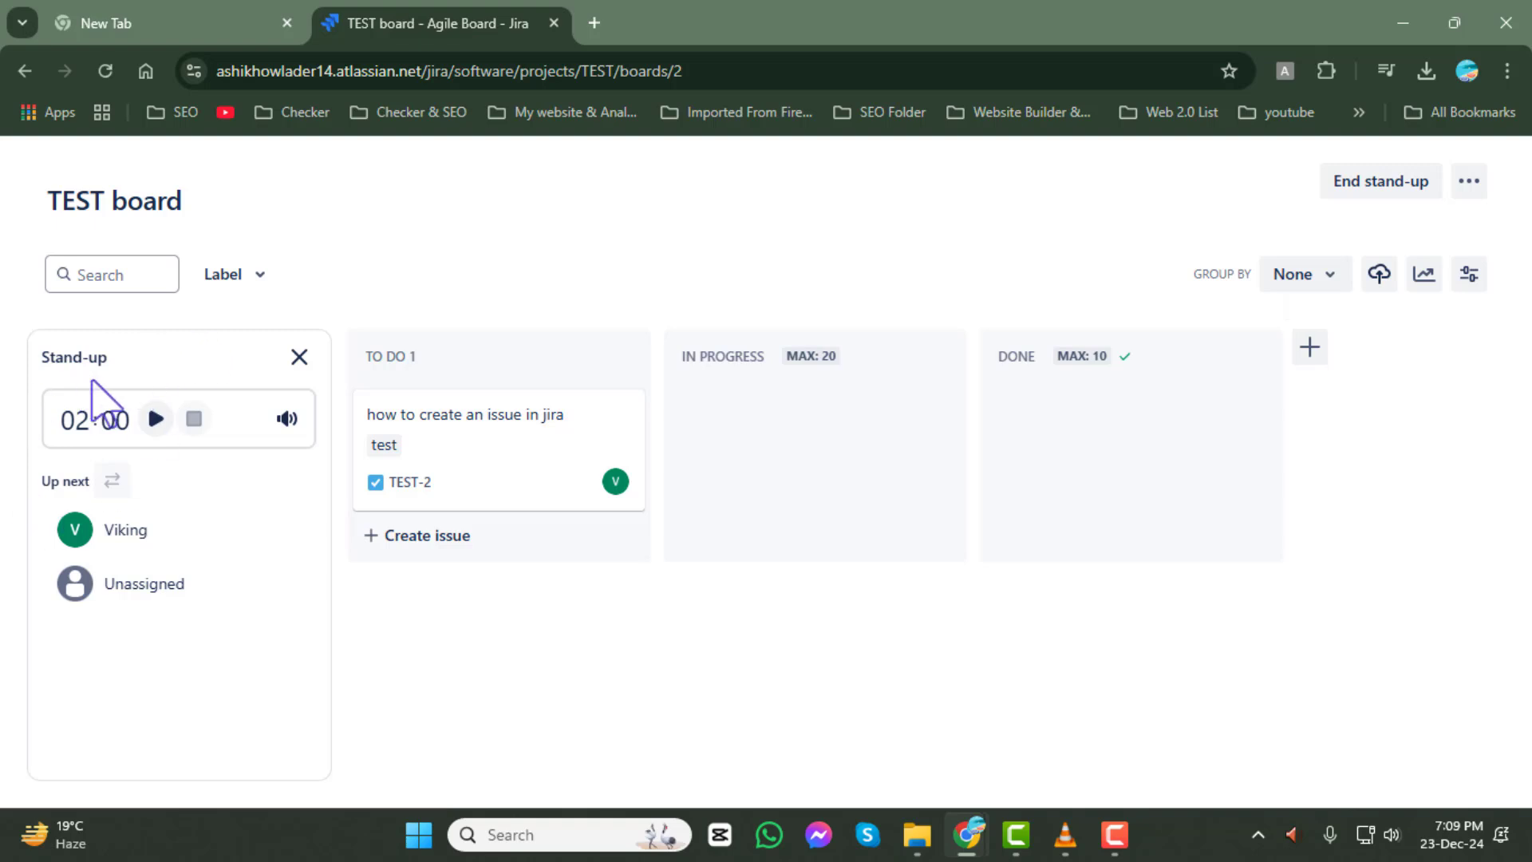
click(157, 418)
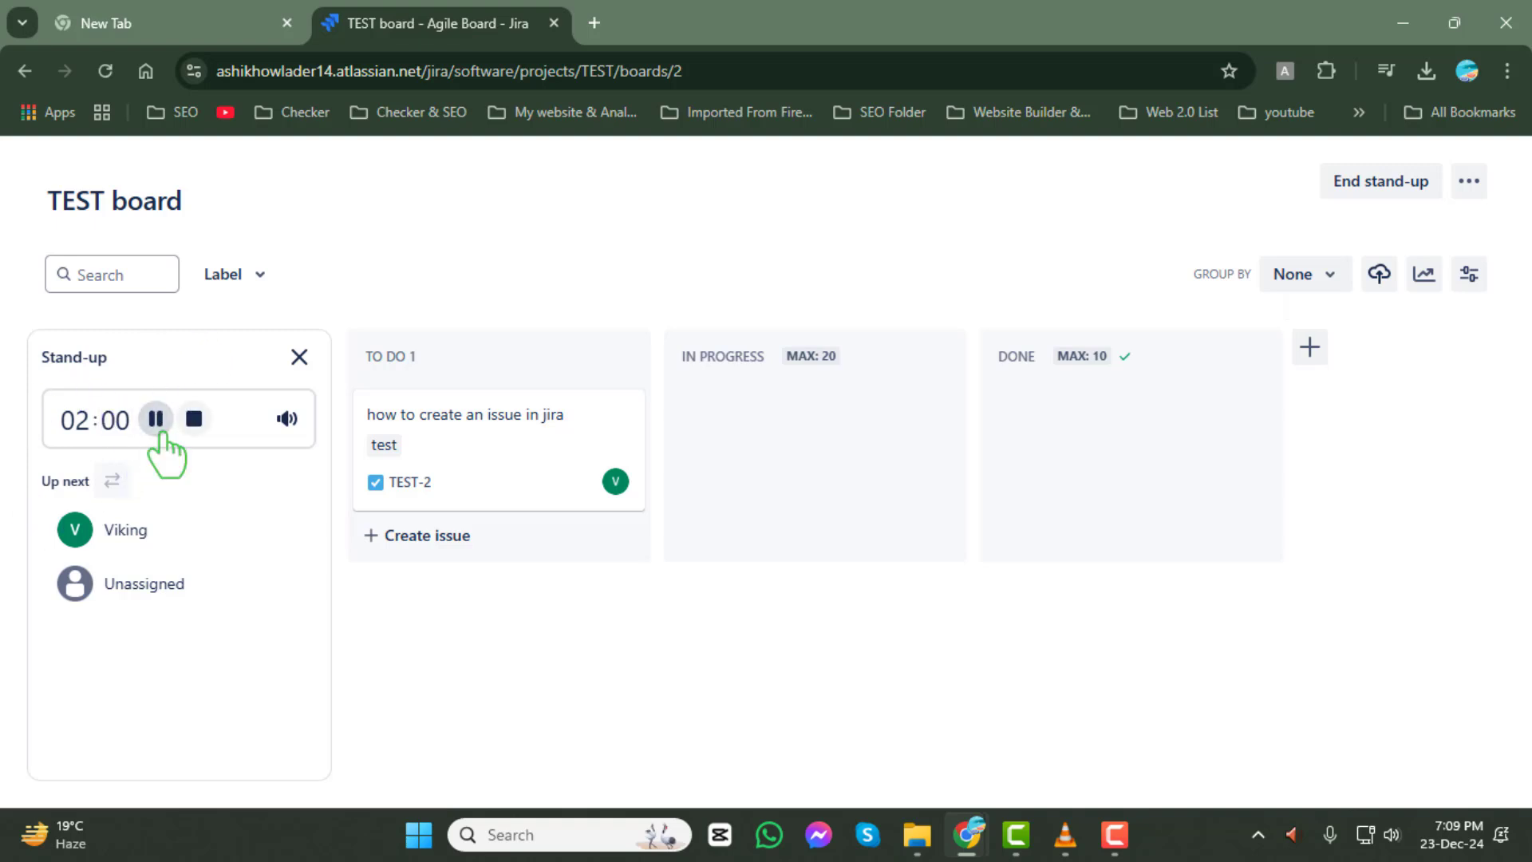
mouse_move(472, 718)
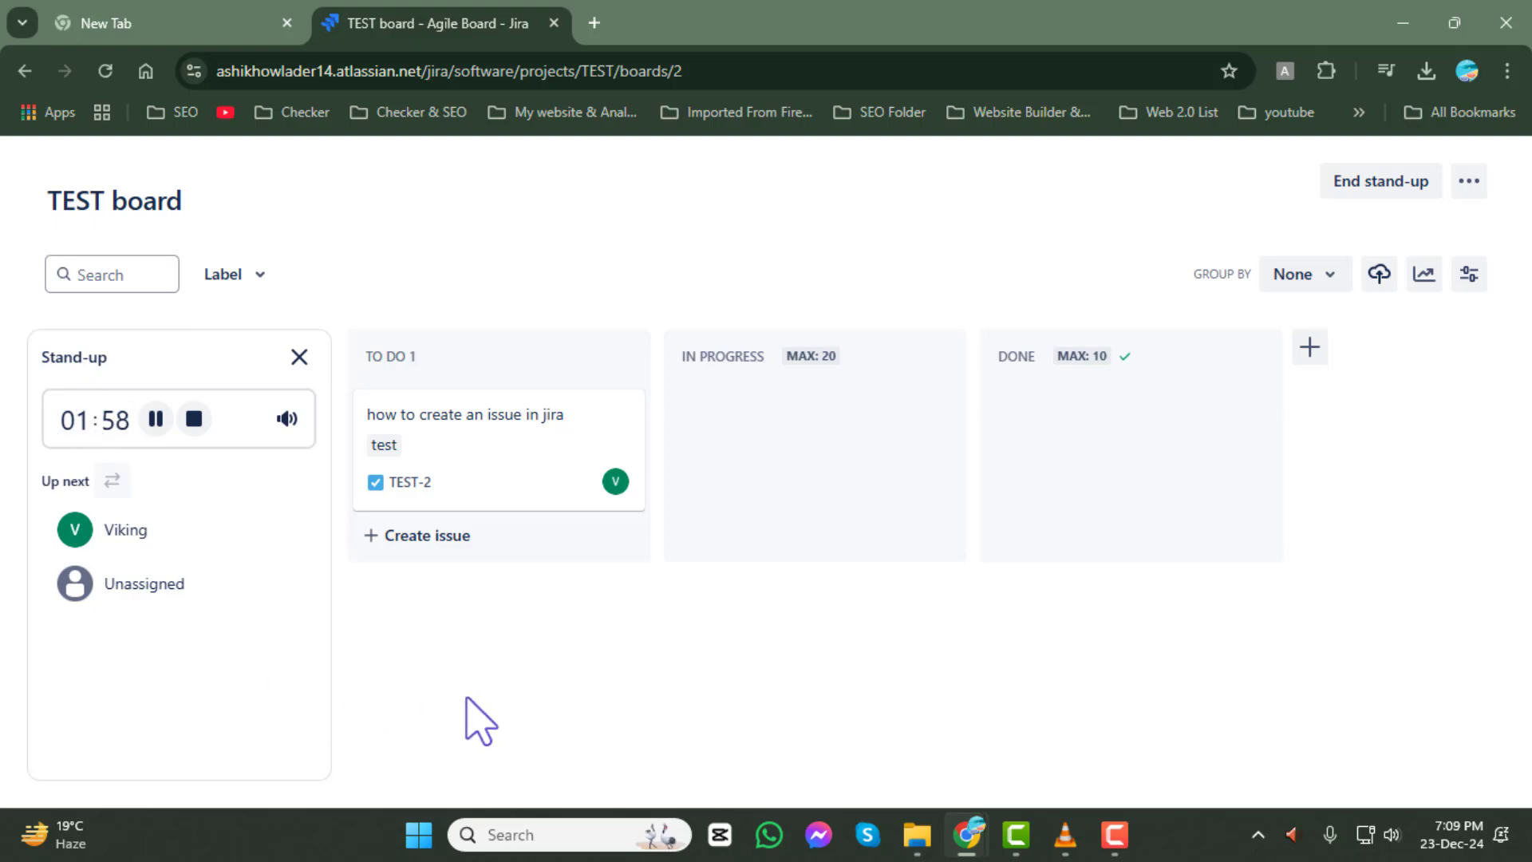